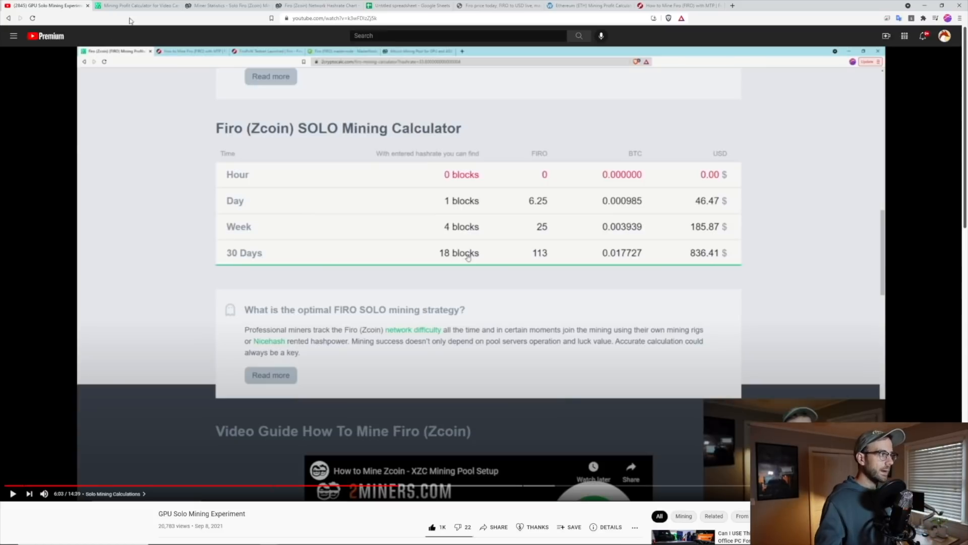
Step: Open 2CryptoCalc's Firo calculator and show its solo estimate: 15 blocks, 93.75 FIRO, $658.55
click(136, 6)
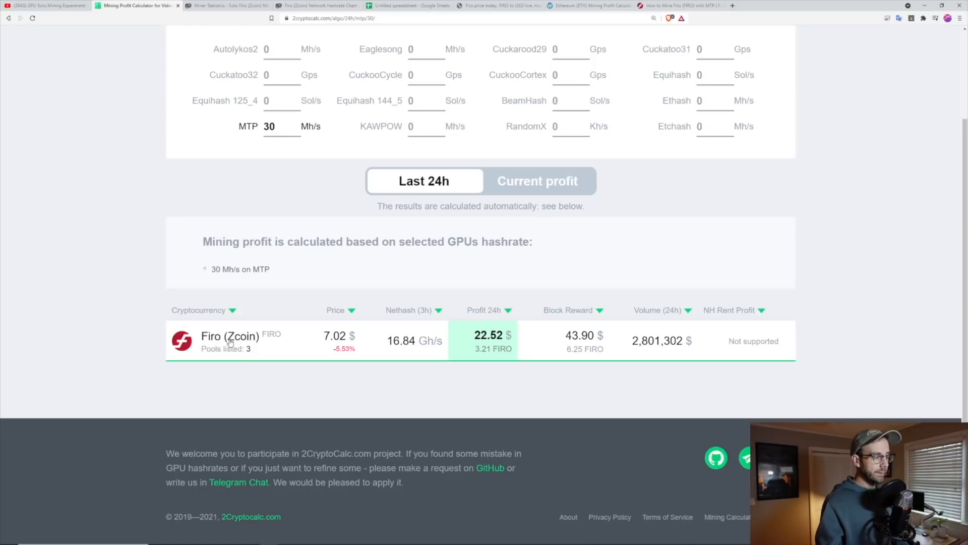
click(229, 336)
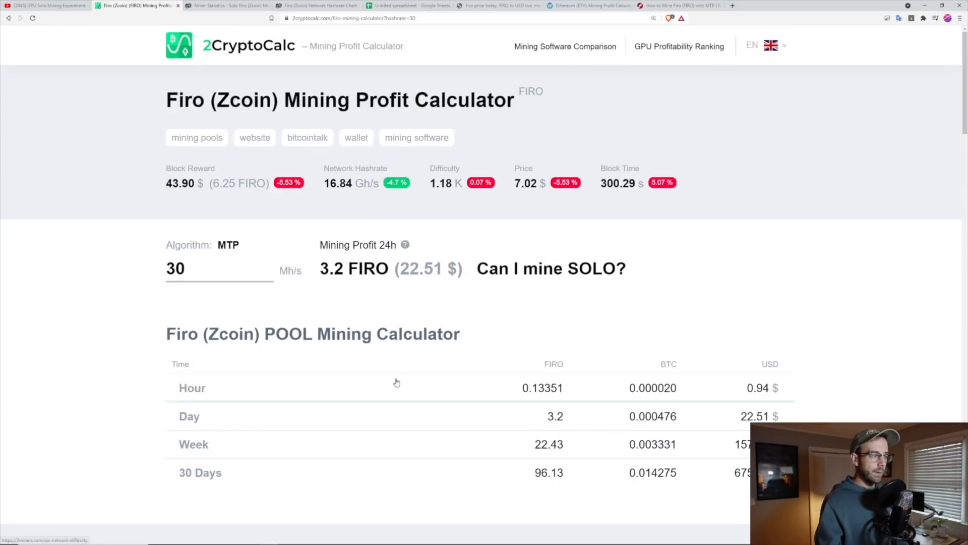
click(551, 267)
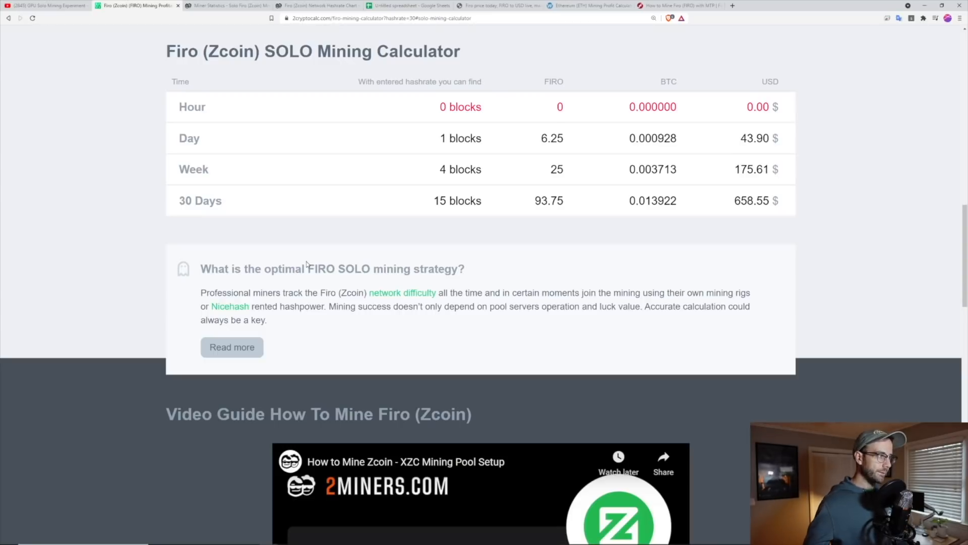
mouse_move(540, 89)
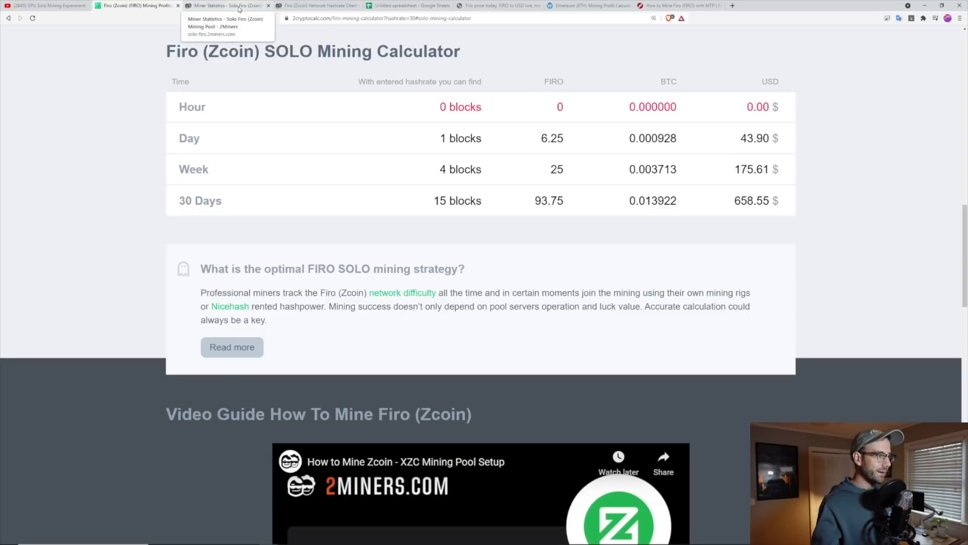
Step: Open the 2Miners solo miner statistics and highlight the 8 blocks found in 30 days
click(212, 18)
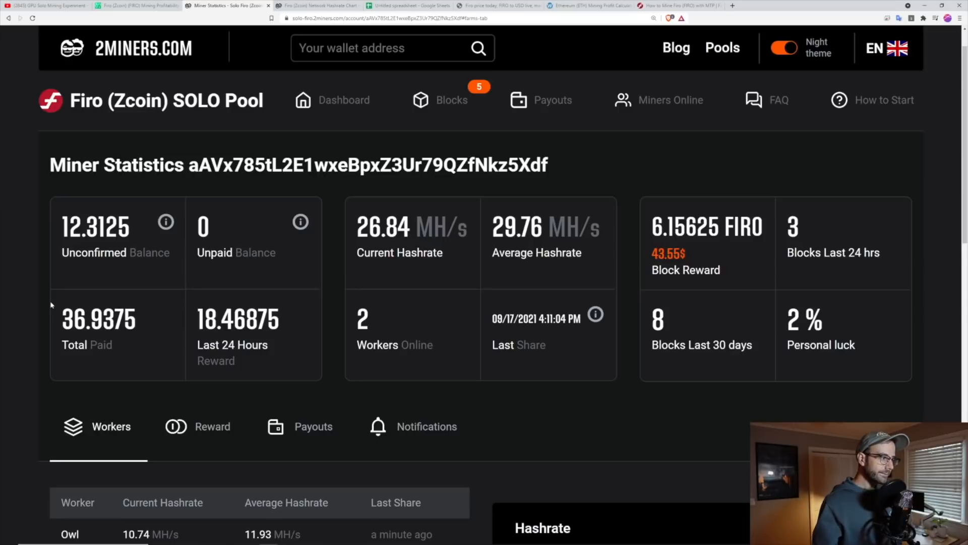
scroll(down, 3)
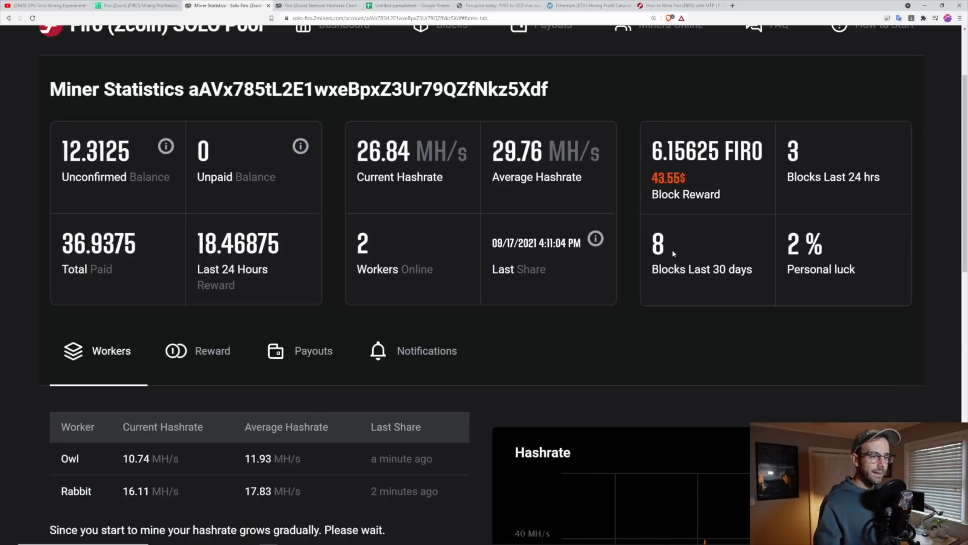
double_click(658, 242)
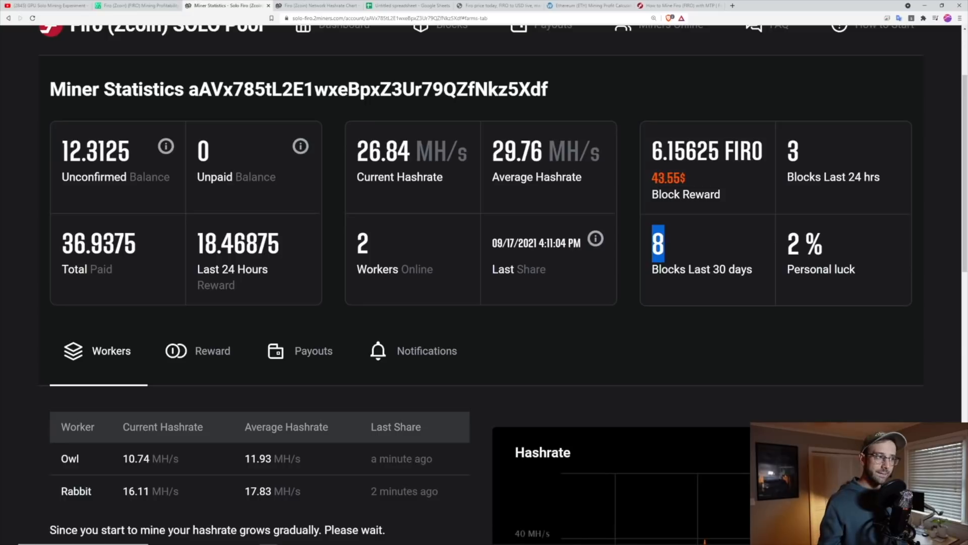
Step: Glance at the solo estimate and network hashrate tabs, then show the Reward breakdown
click(135, 5)
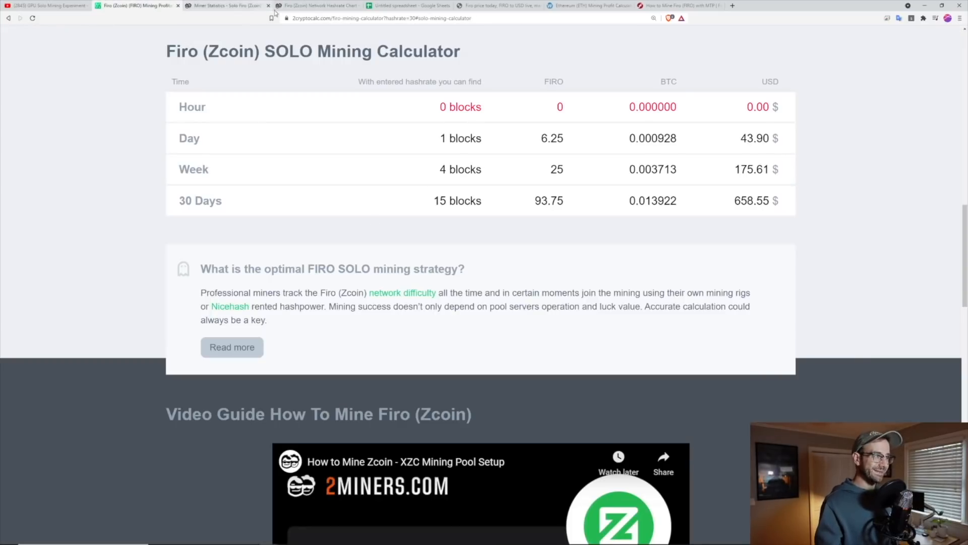
click(315, 6)
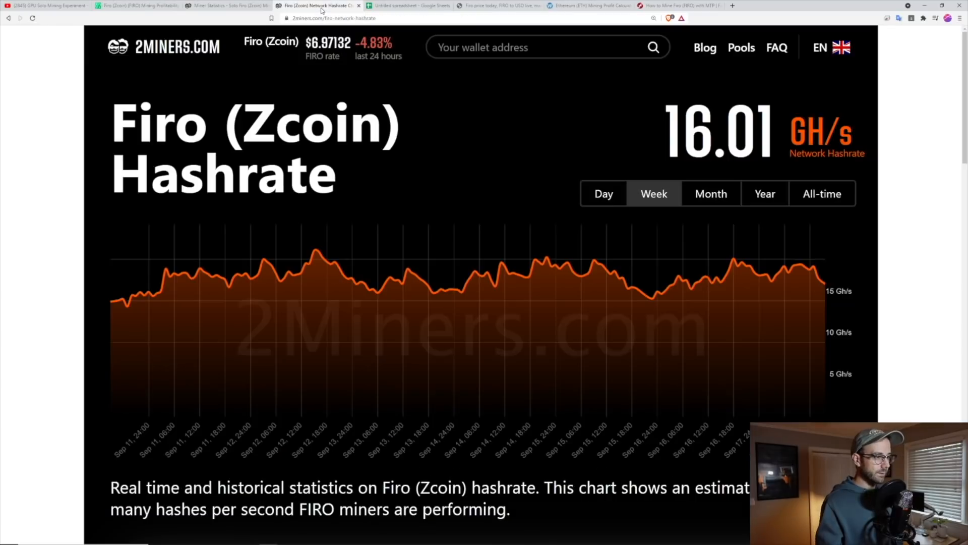
click(223, 6)
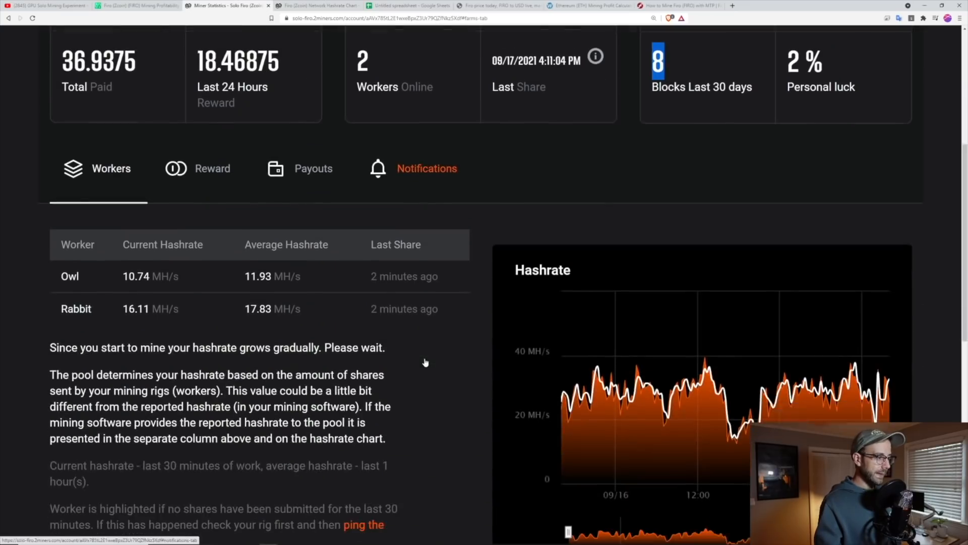
click(213, 168)
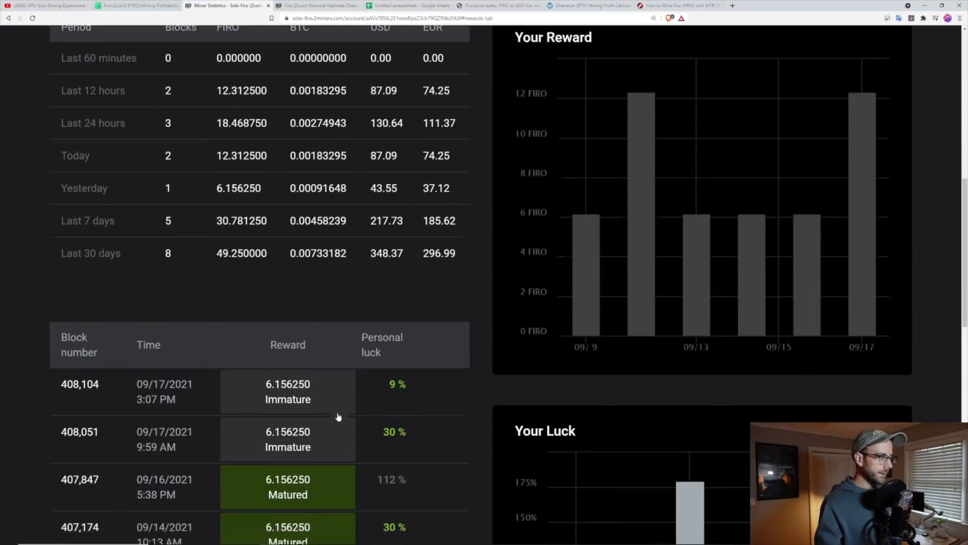
scroll(down, 3)
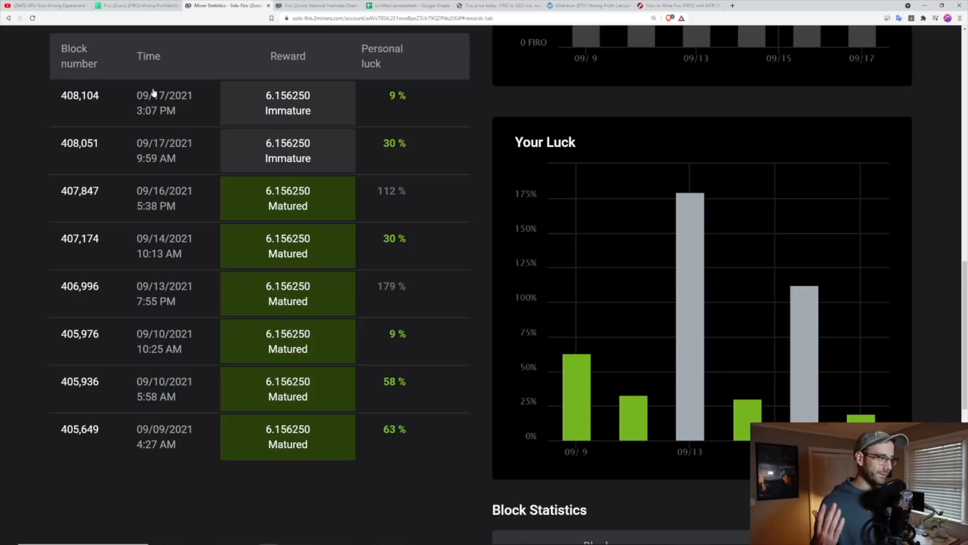
mouse_move(275, 79)
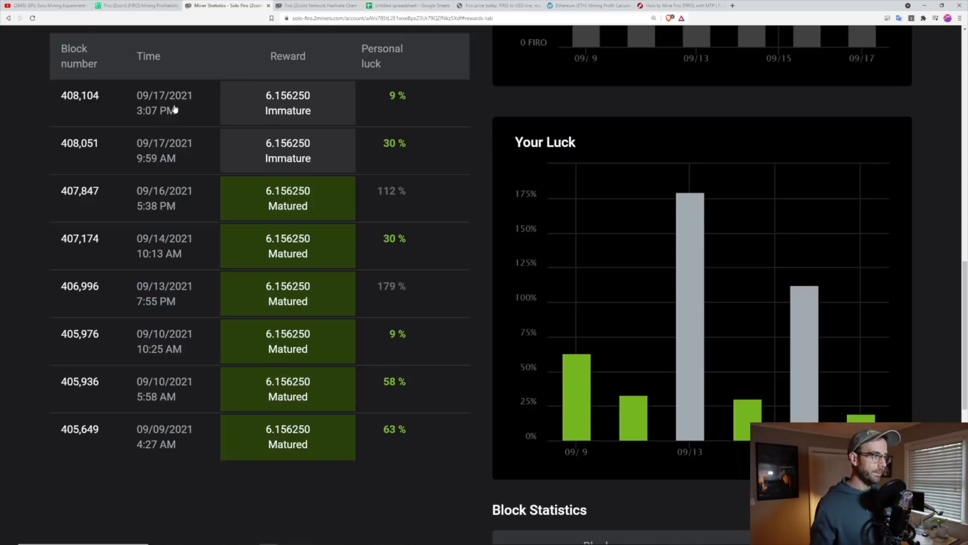
double_click(373, 48)
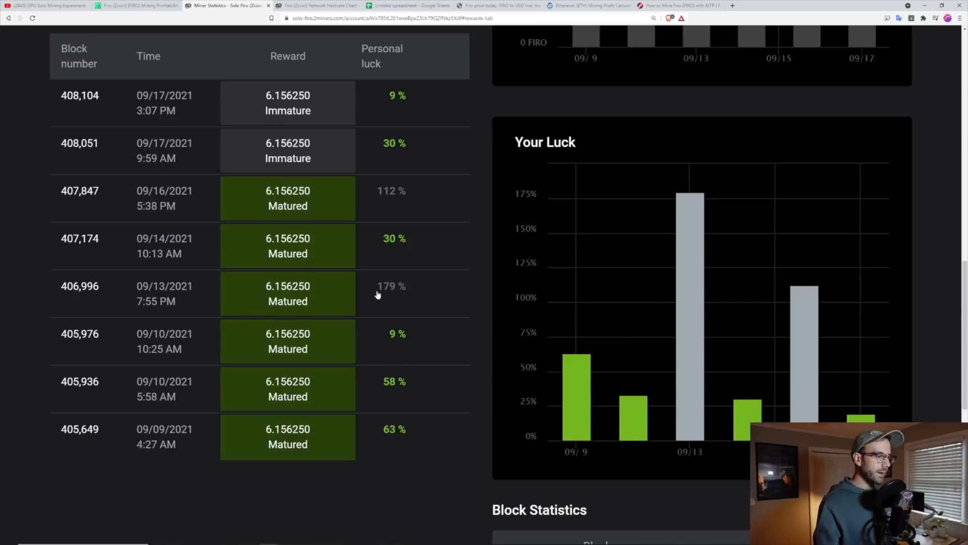
mouse_move(405, 317)
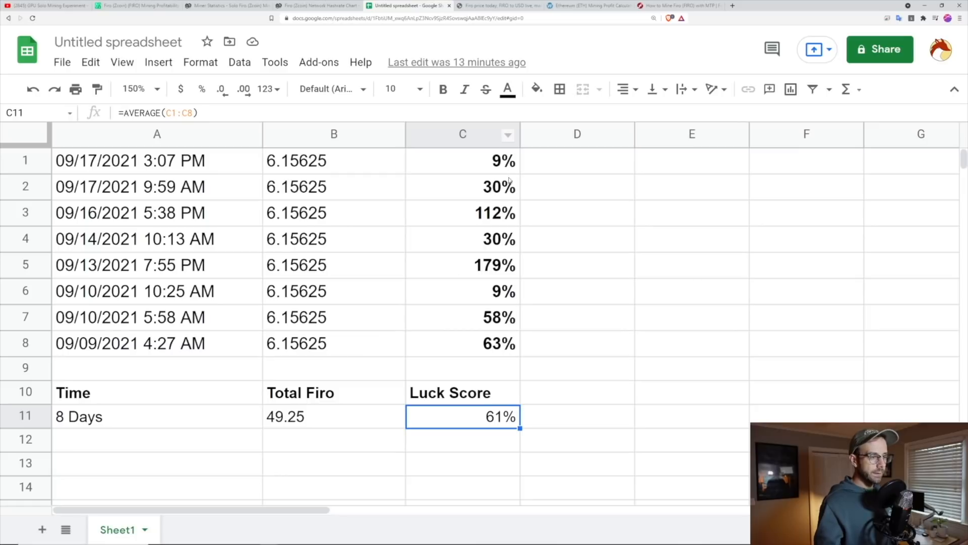
mouse_move(376, 232)
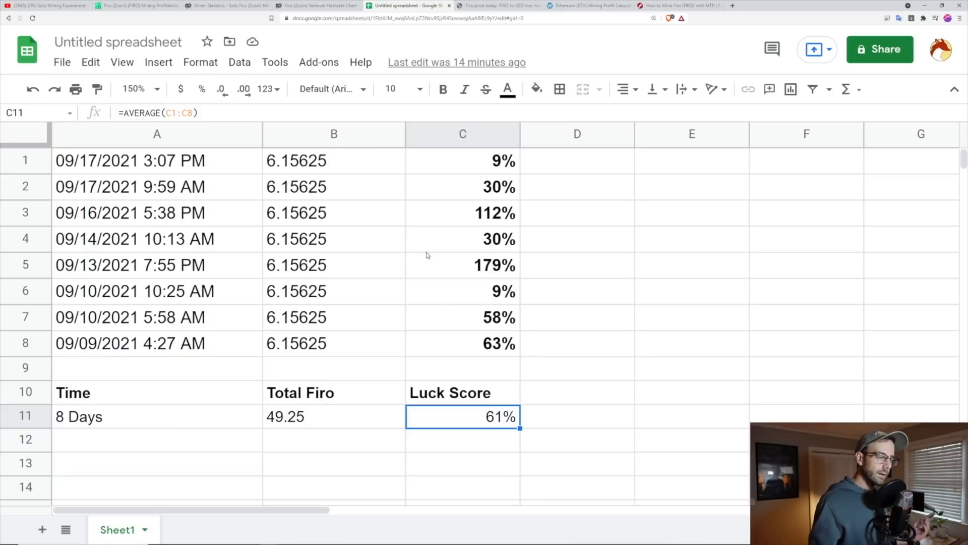
click(318, 6)
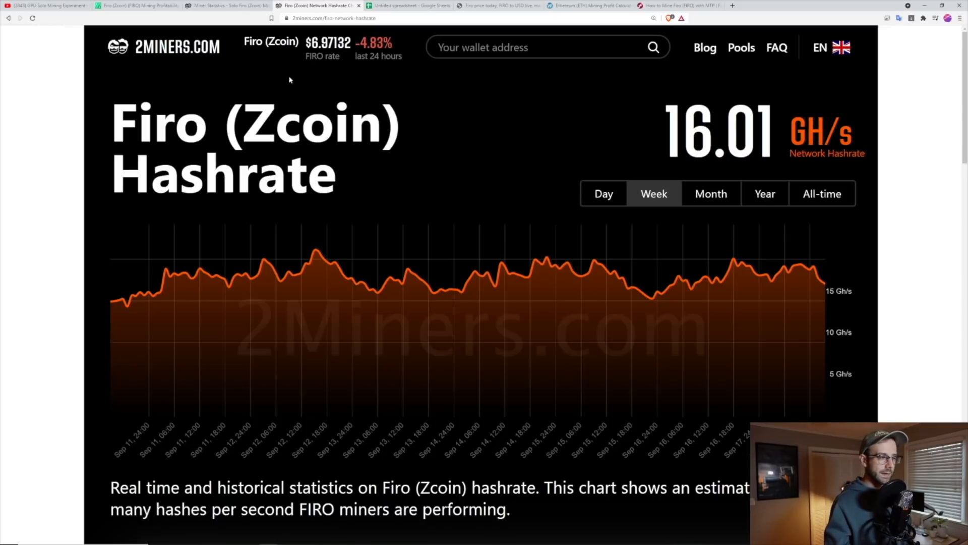
mouse_move(110, 308)
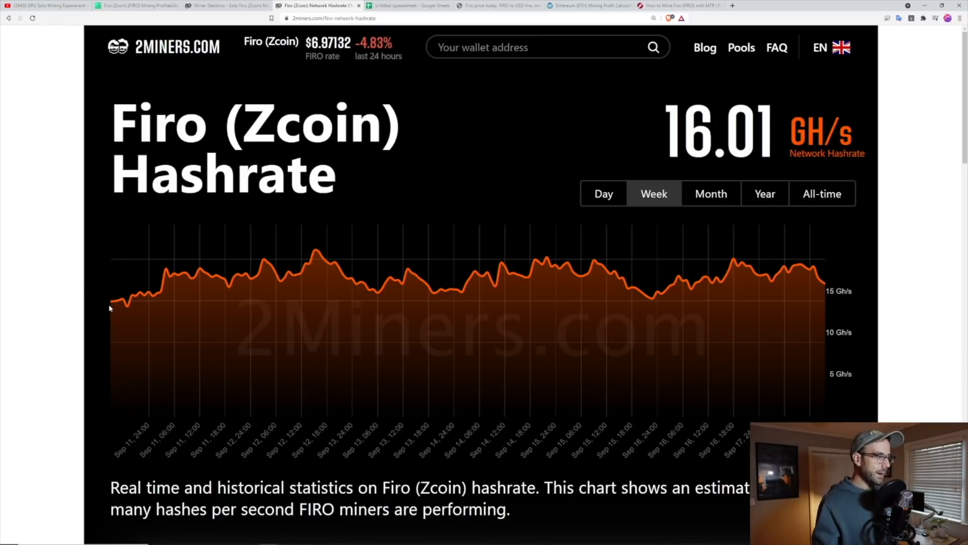
mouse_move(114, 302)
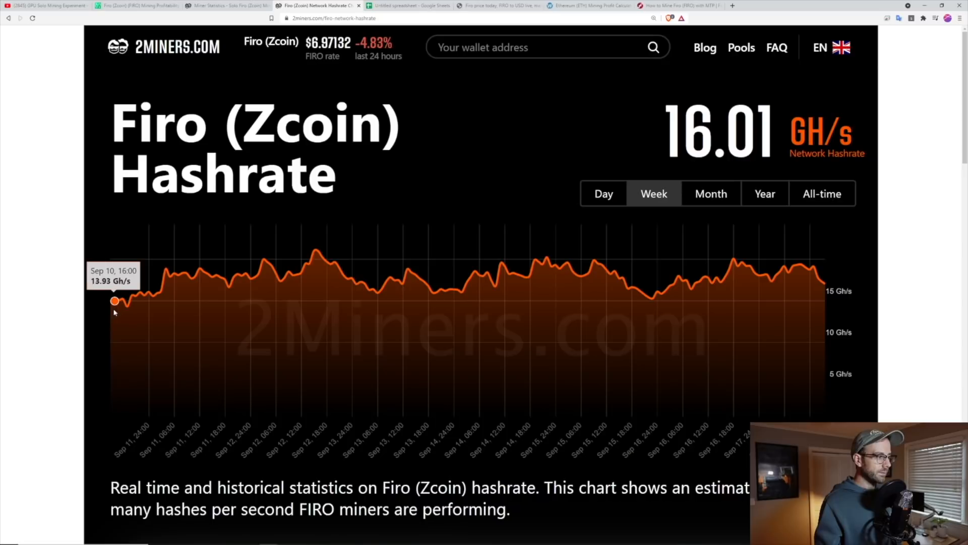
mouse_move(317, 259)
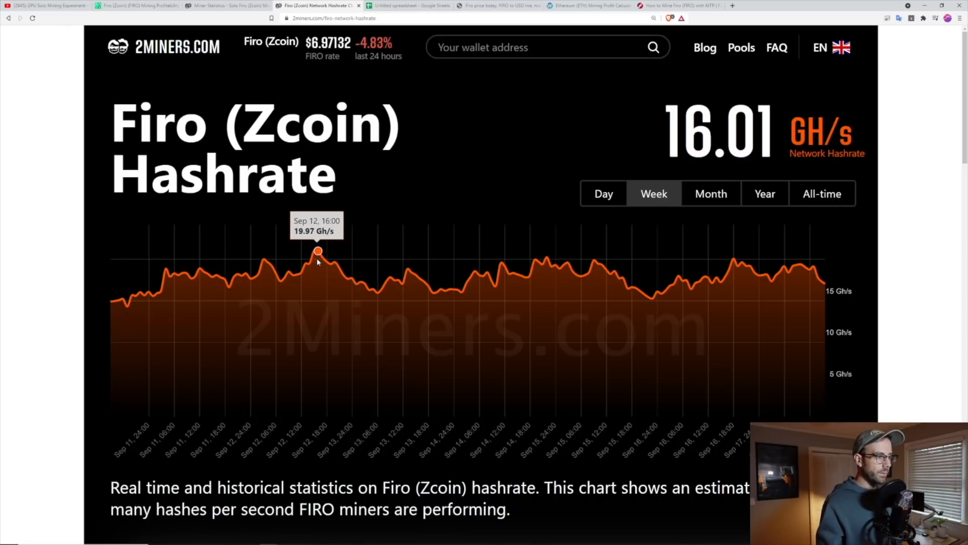
mouse_move(525, 206)
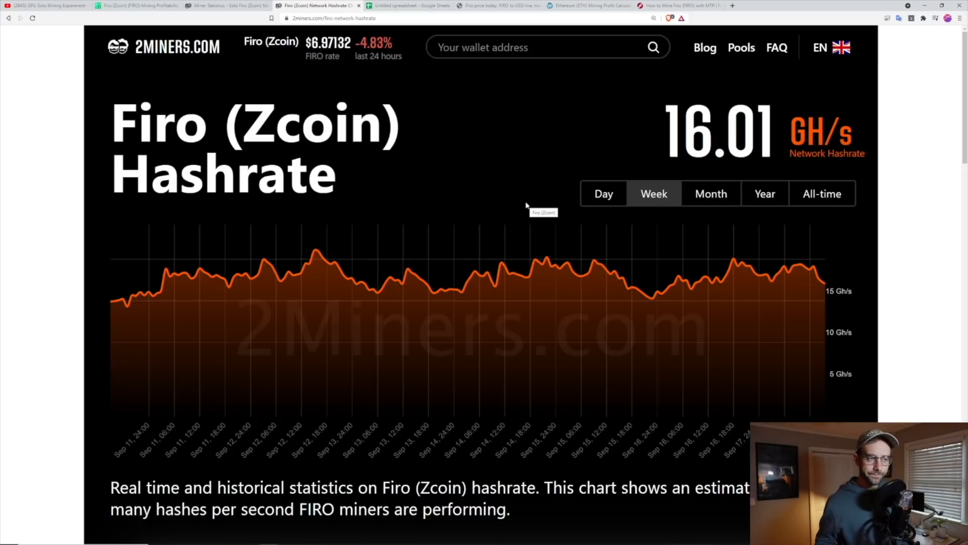
click(409, 6)
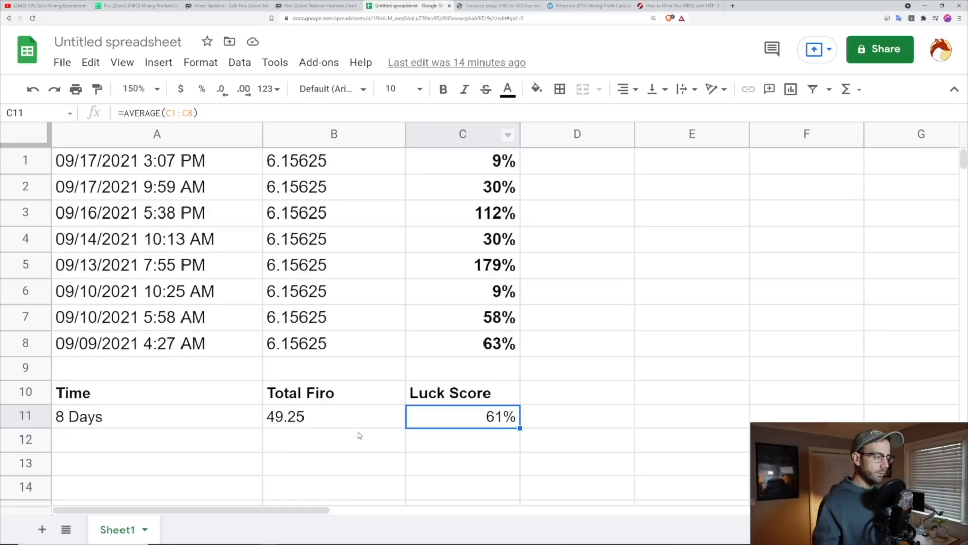
click(334, 415)
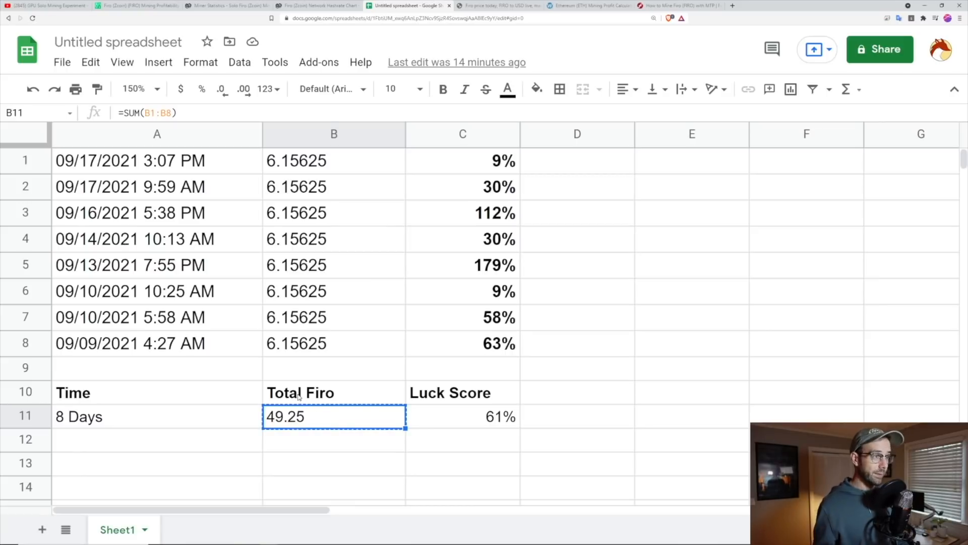
Step: On CoinMarketCap's Firo page, highlight the converter's $347.44 value for 49.25 FIRO
click(497, 6)
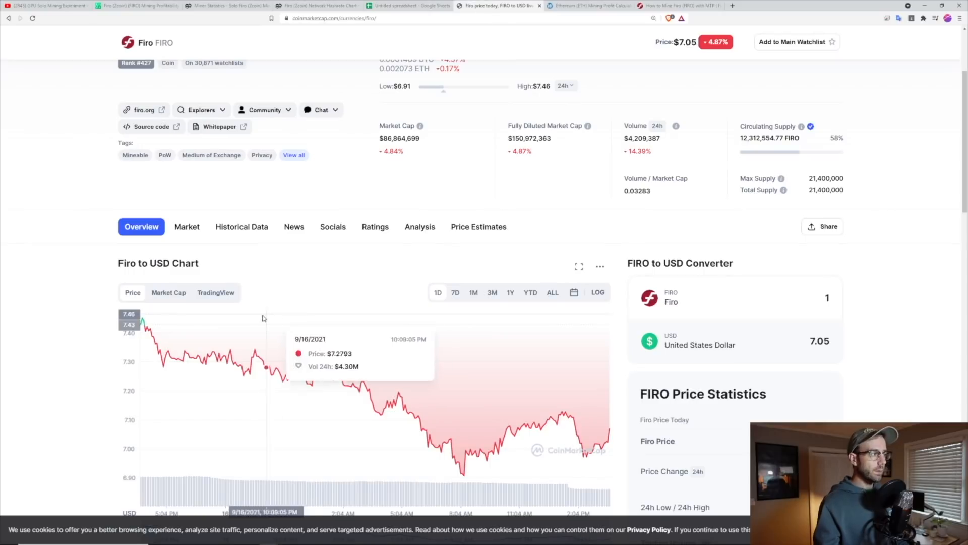
scroll(up, 3)
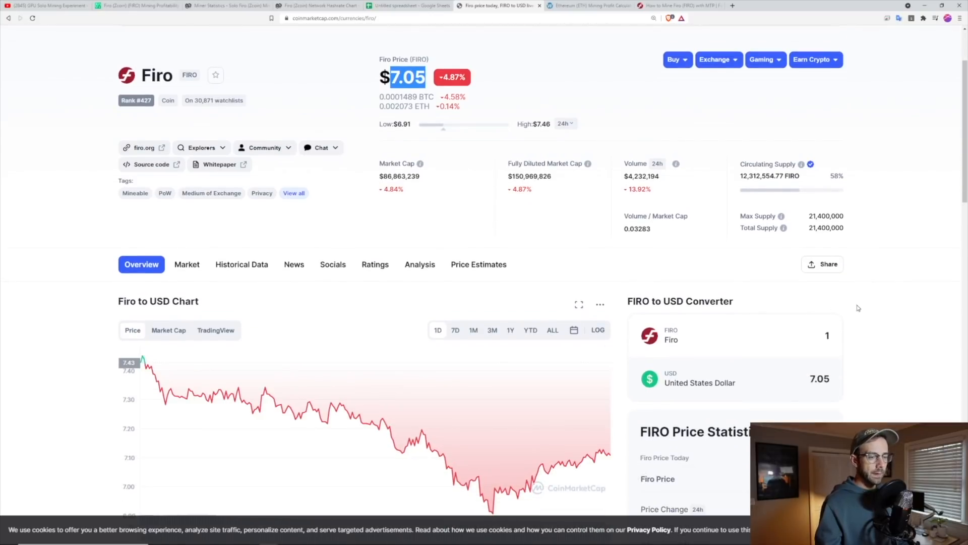
scroll(down, 3)
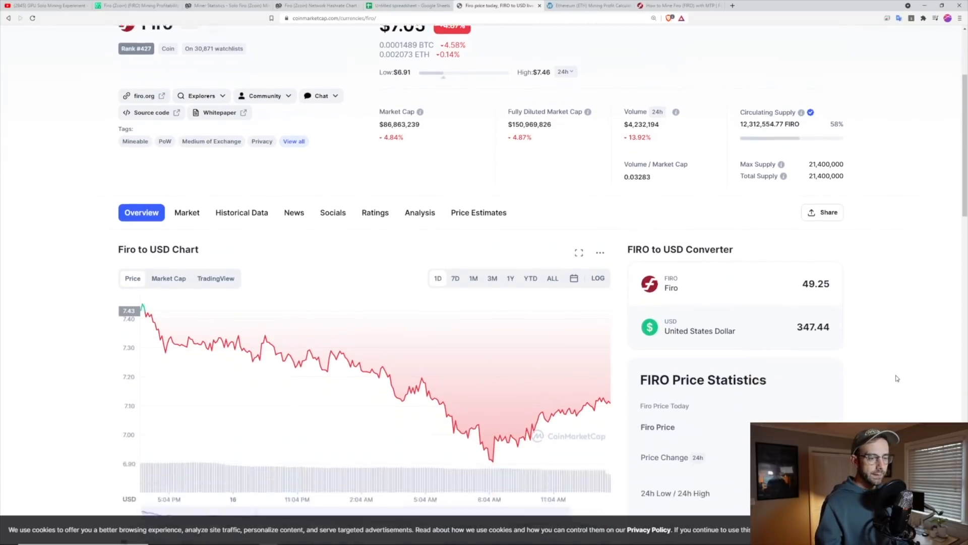
scroll(down, 3)
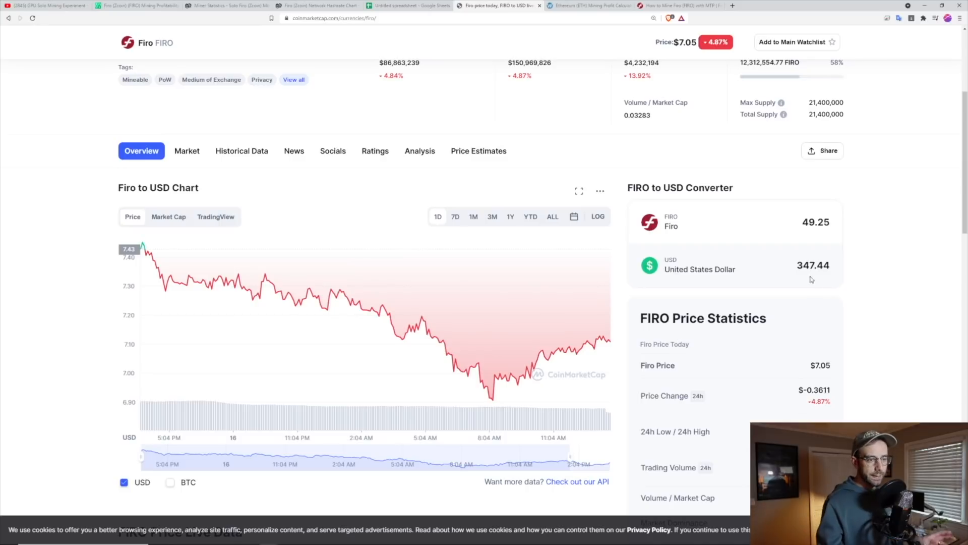
double_click(812, 264)
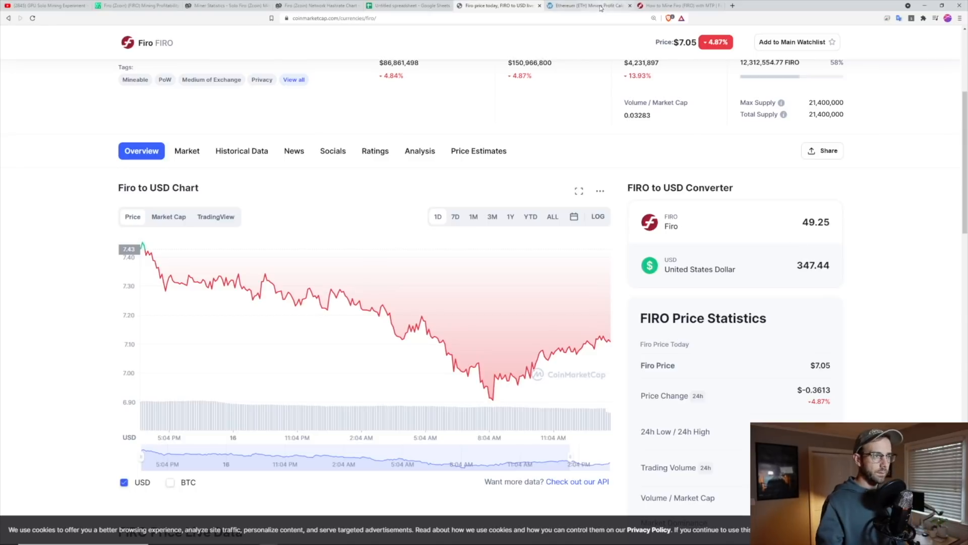
Step: Calculate Ethereum revenue for 488 MH/s at 1200 W and highlight the $237.67 weekly estimate
click(586, 6)
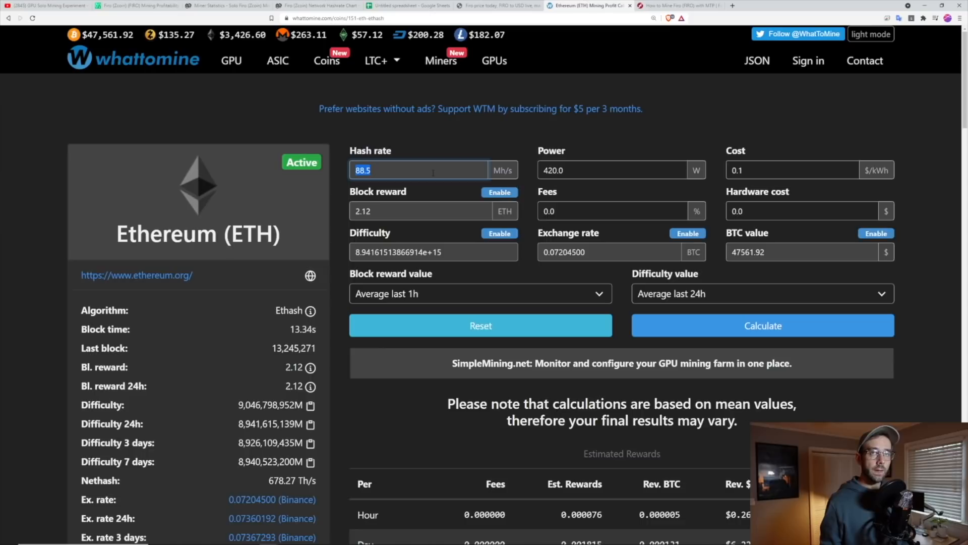
text(48)
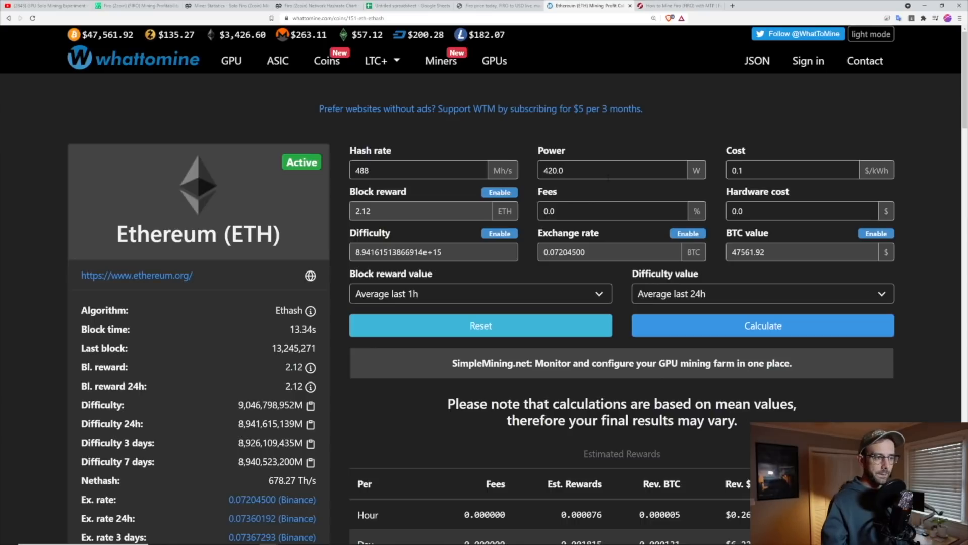
text(1200)
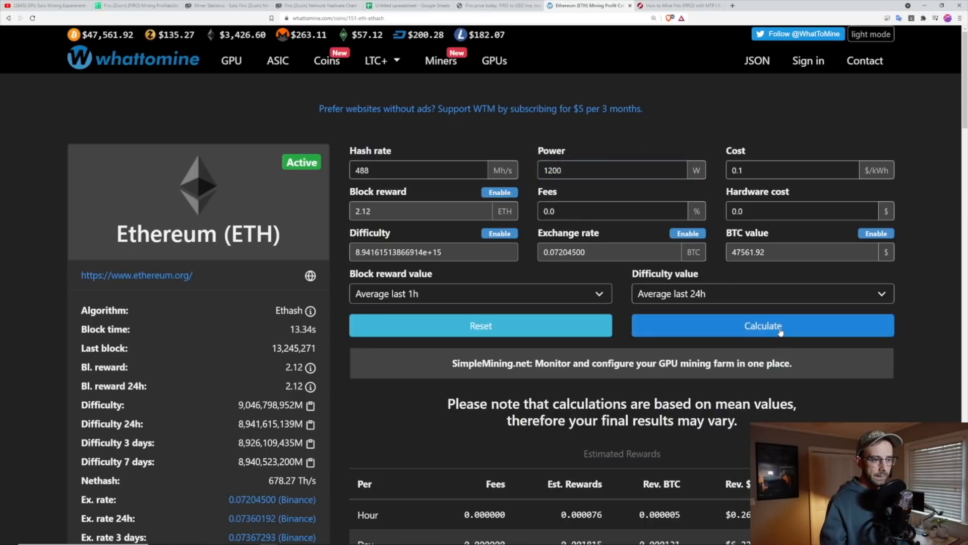
click(762, 325)
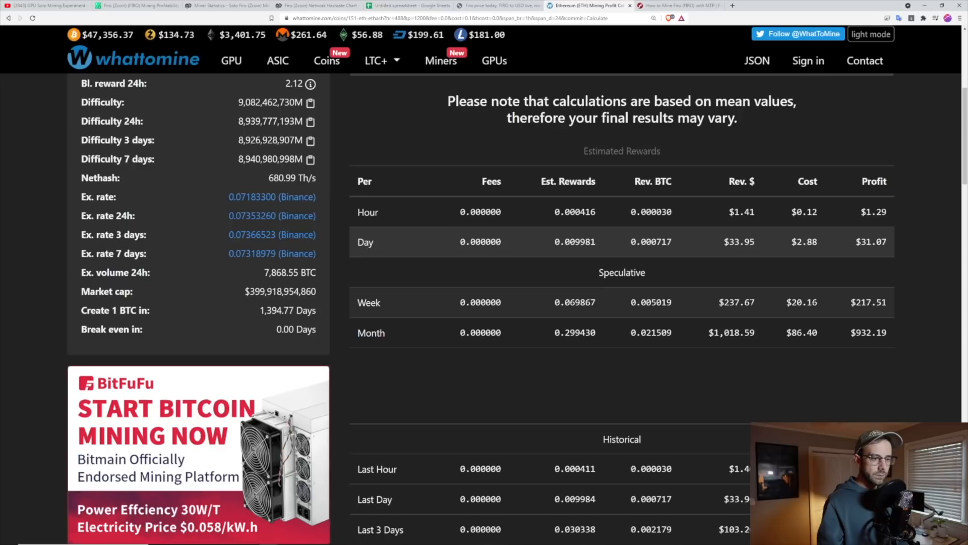
double_click(737, 302)
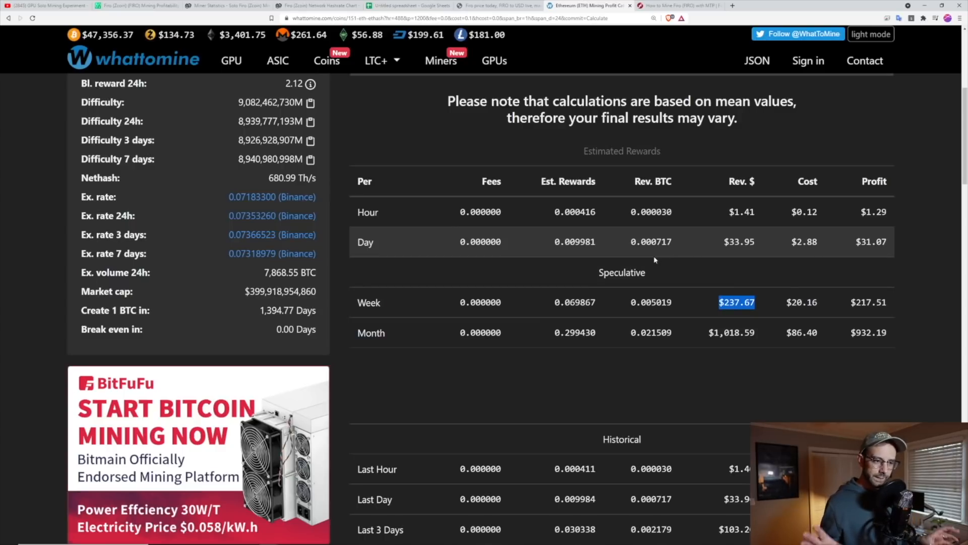
Step: Compare the Ethereum weekly revenue against the Firo dollar conversion on CoinMarketCap
click(495, 5)
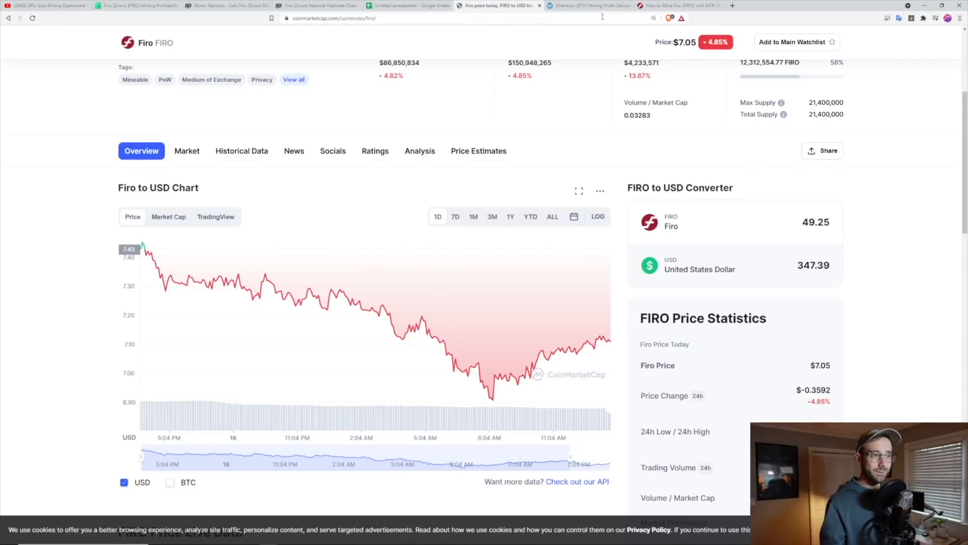
click(587, 6)
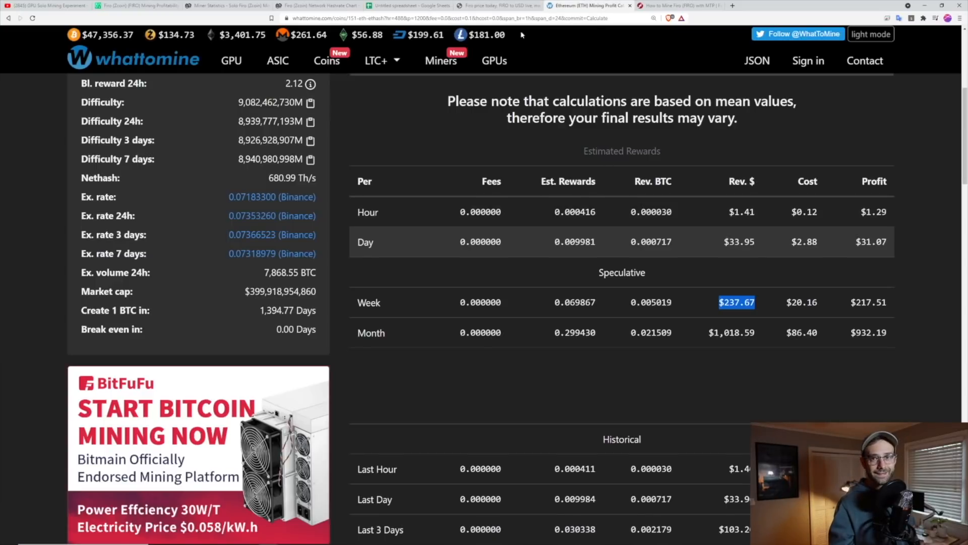
click(500, 5)
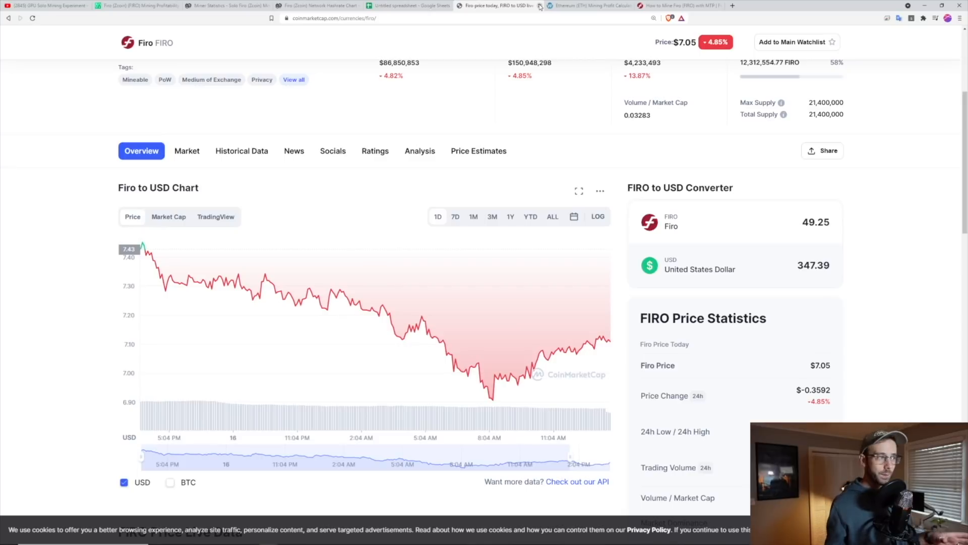
Step: Check the spreadsheet tally, then scroll 2Miners' eight 6.15625 FIRO block rewards
click(228, 5)
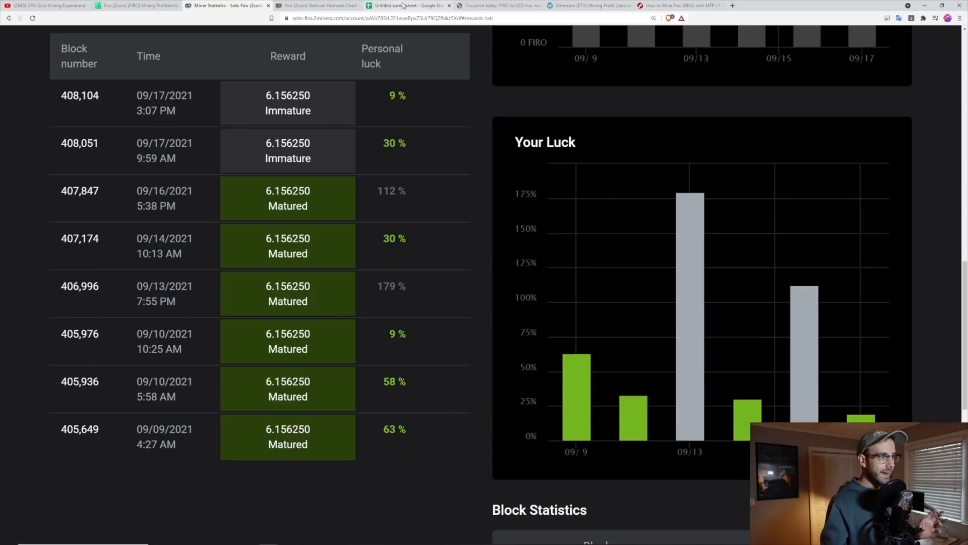
click(404, 5)
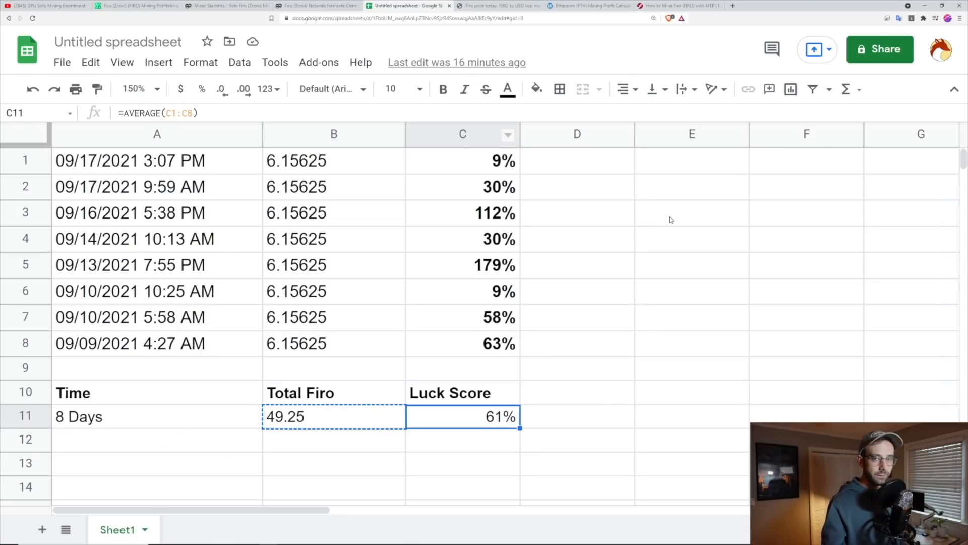
mouse_move(319, 61)
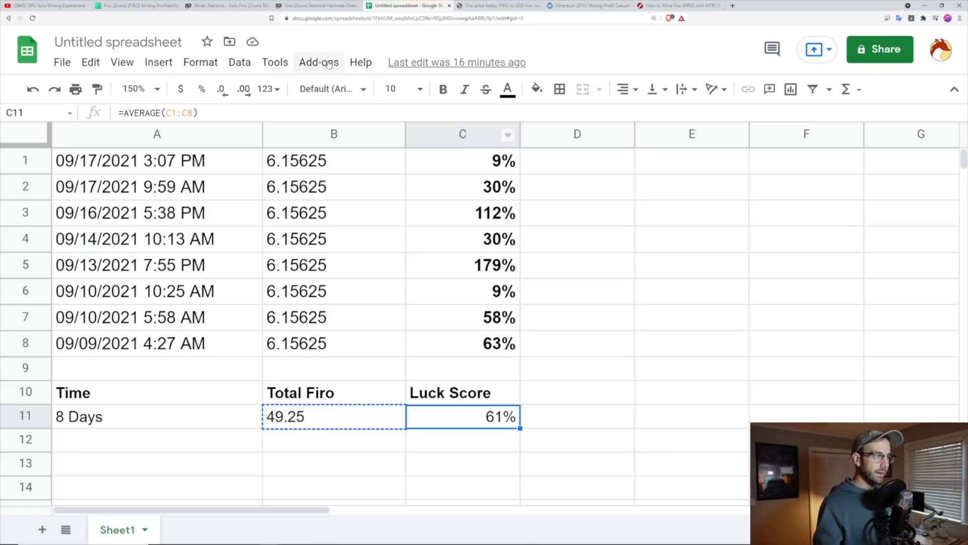
click(228, 6)
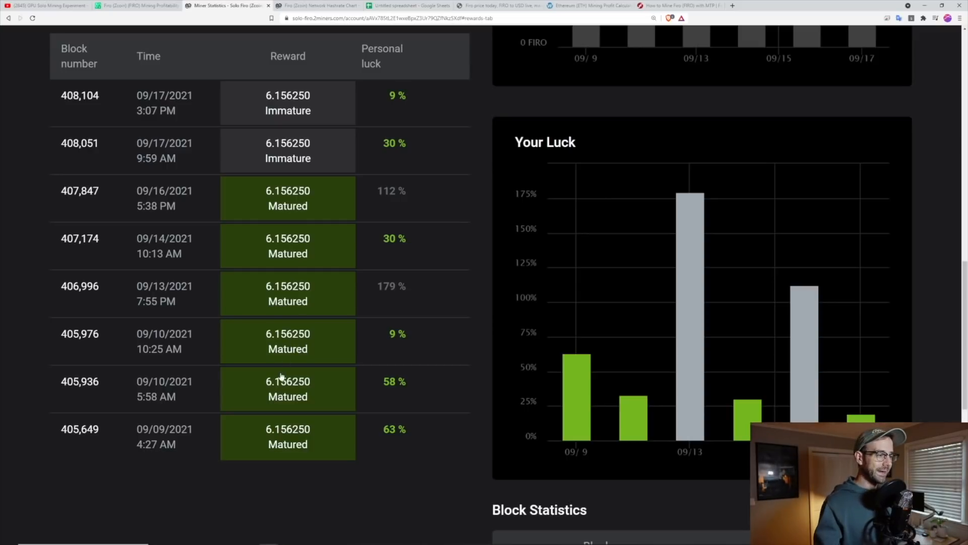
scroll(up, 3)
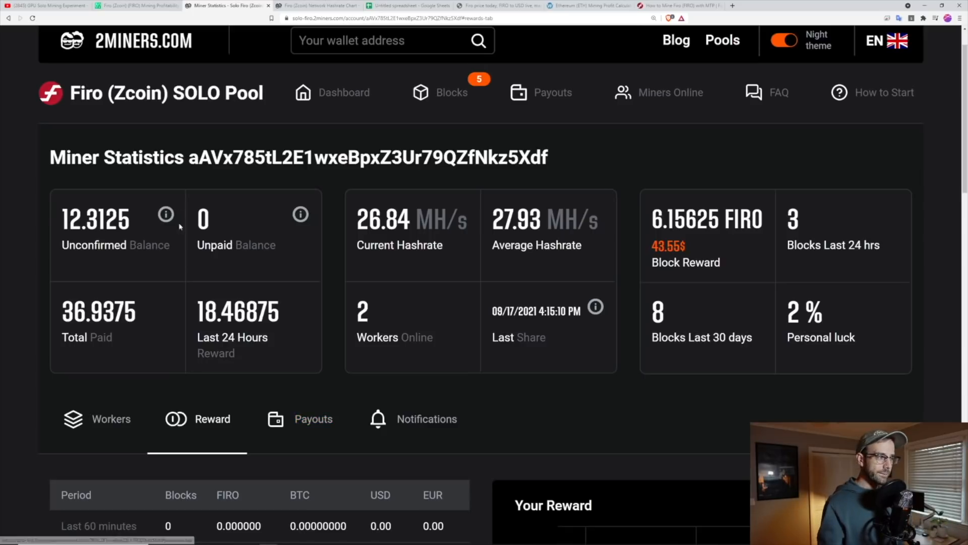
scroll(down, 3)
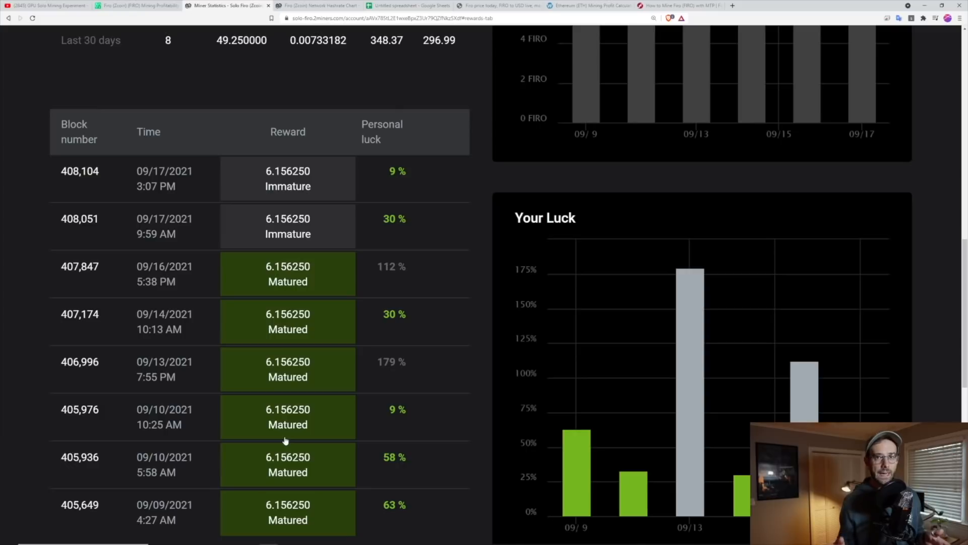
mouse_move(333, 431)
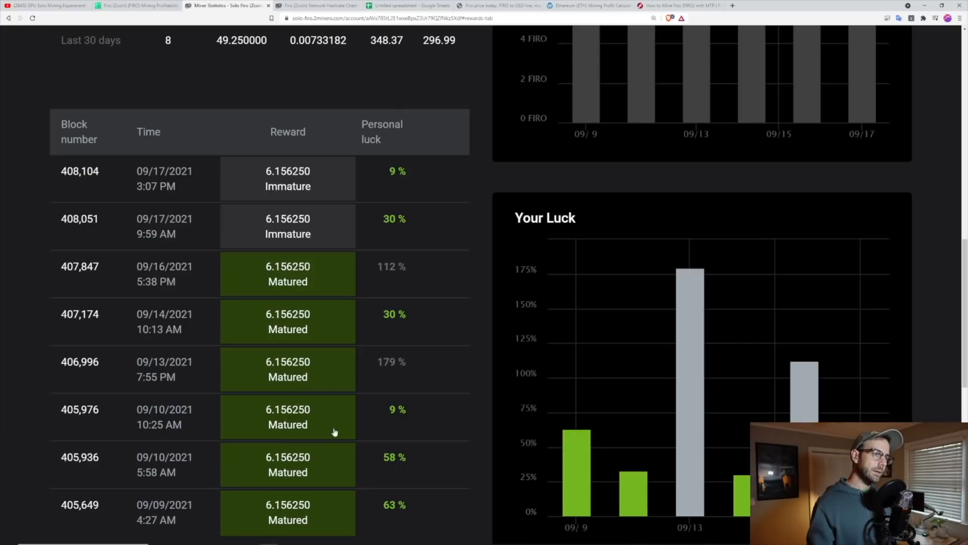
click(678, 5)
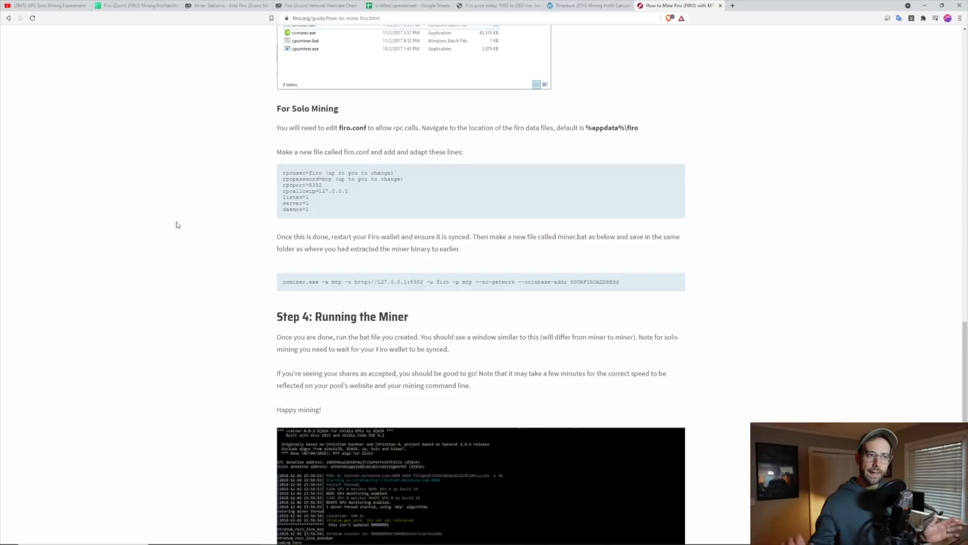
mouse_move(127, 40)
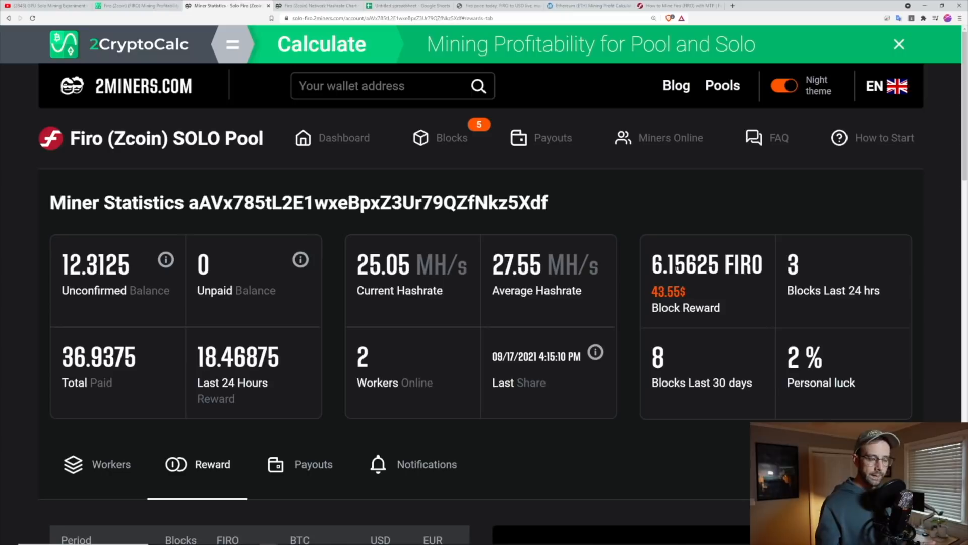
mouse_move(699, 220)
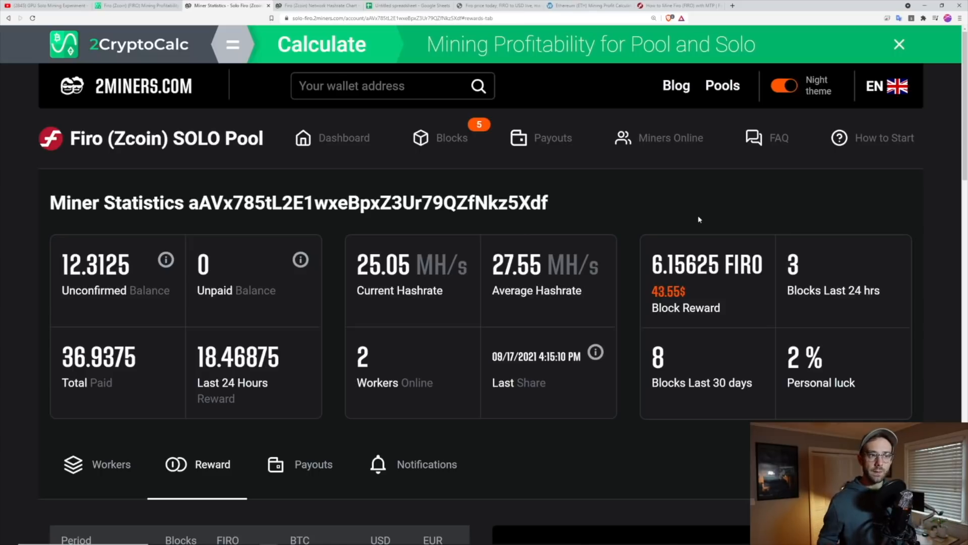
click(679, 6)
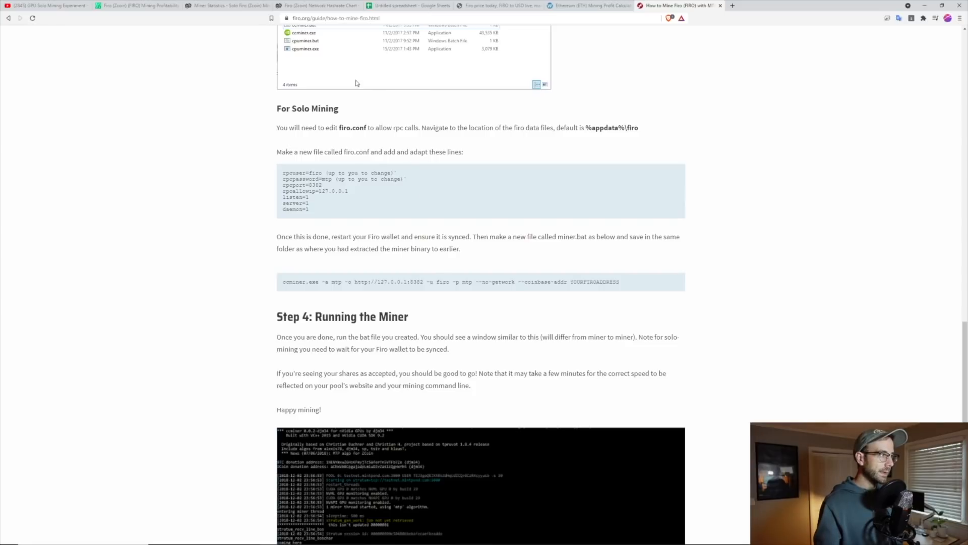
click(222, 5)
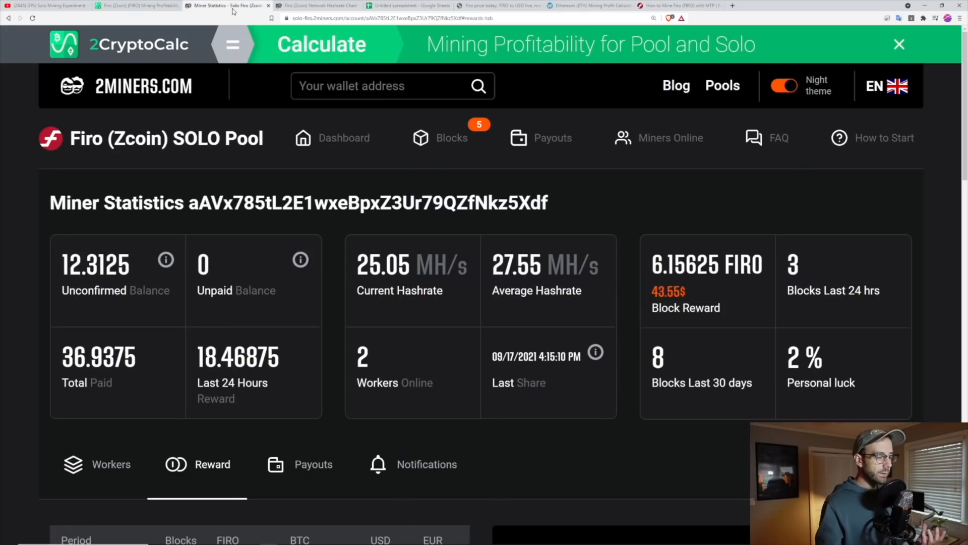